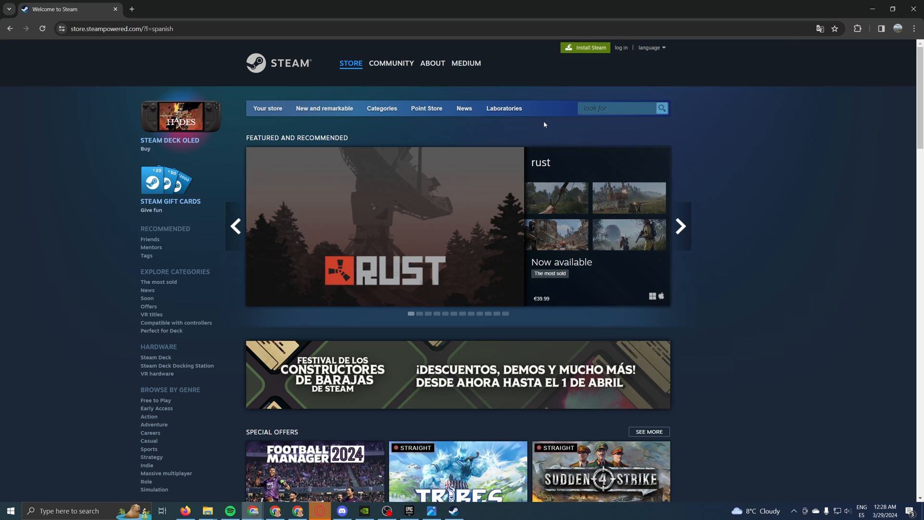
mouse_move(574, 70)
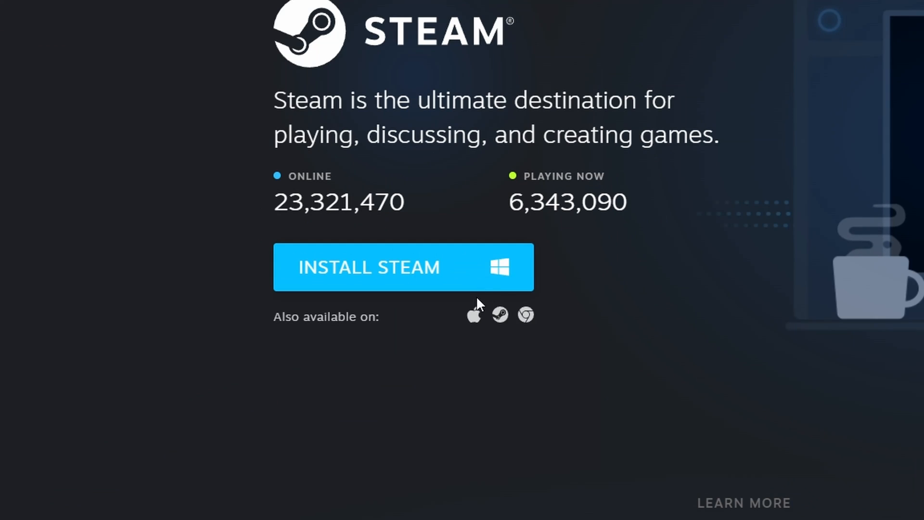
mouse_move(500, 316)
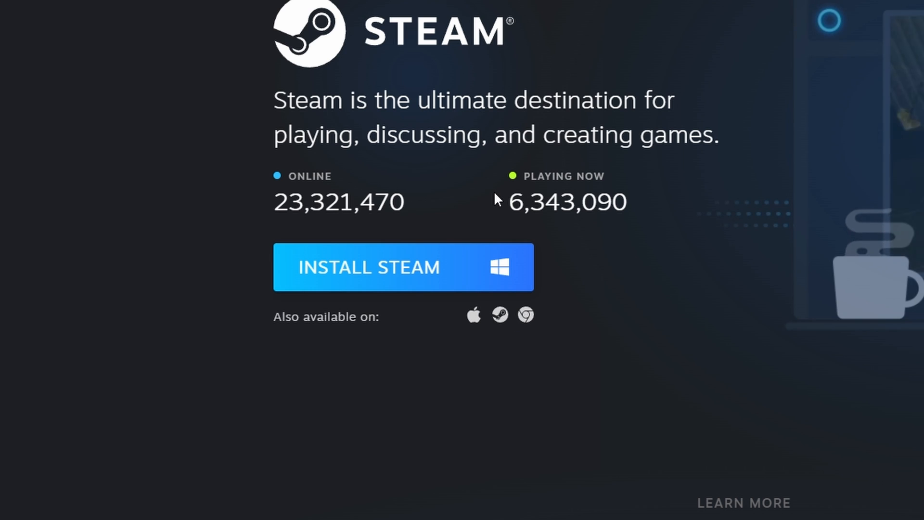
mouse_move(495, 278)
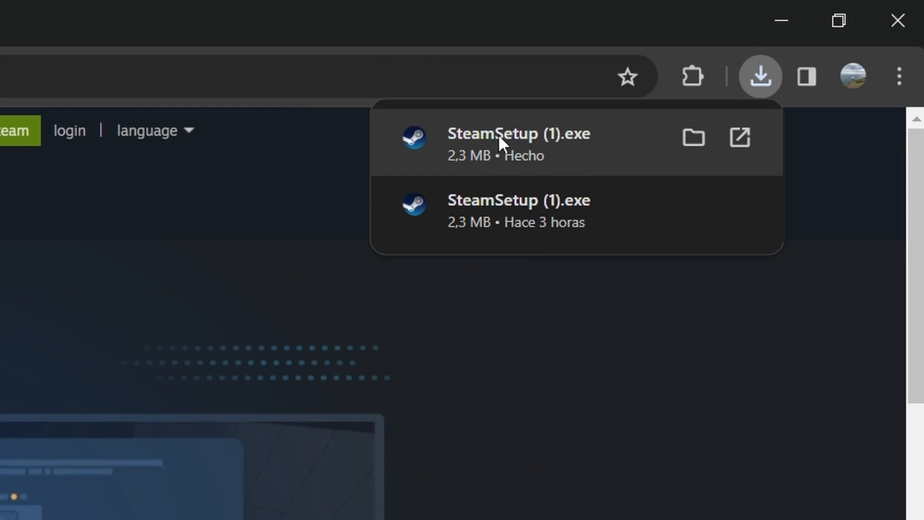
mouse_move(527, 146)
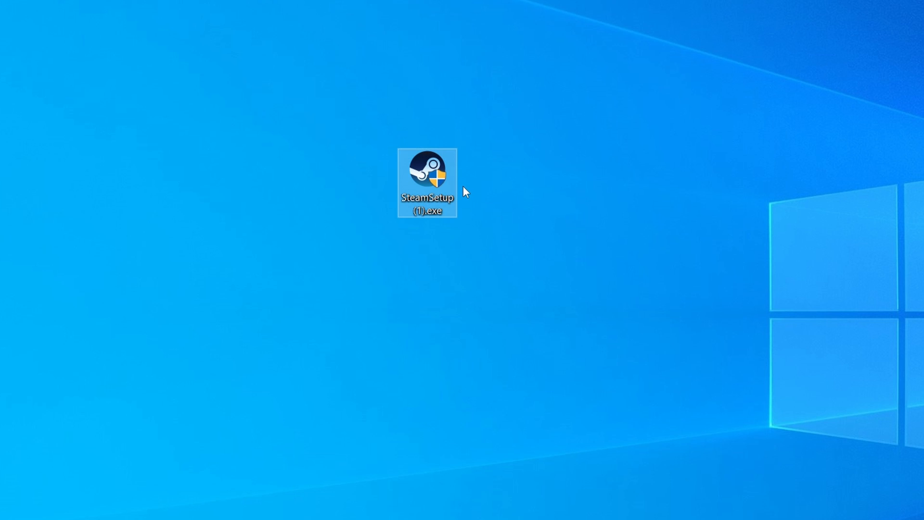
Step: Run SteamSetup (1).exe, install Steam in English to C:\Program Files (x86)\Steam\, and launch it
double_click(426, 169)
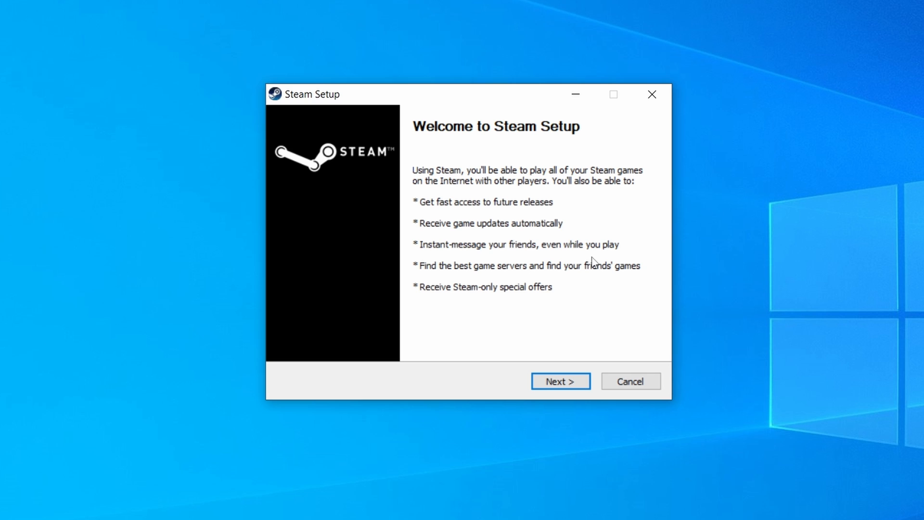
left_click(559, 381)
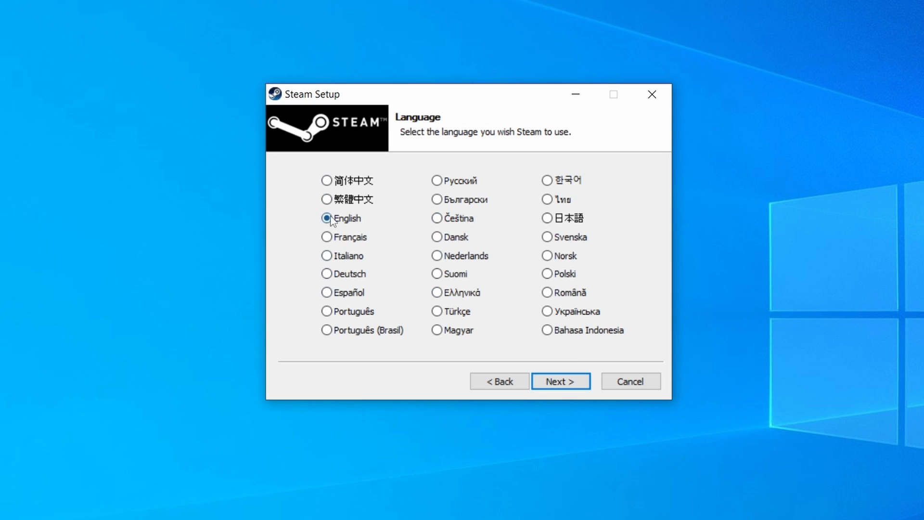
left_click(559, 382)
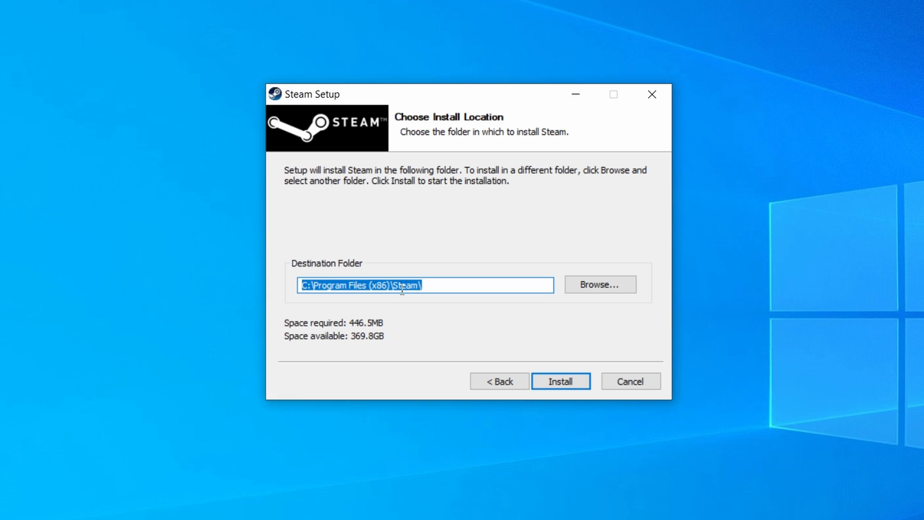
mouse_move(405, 285)
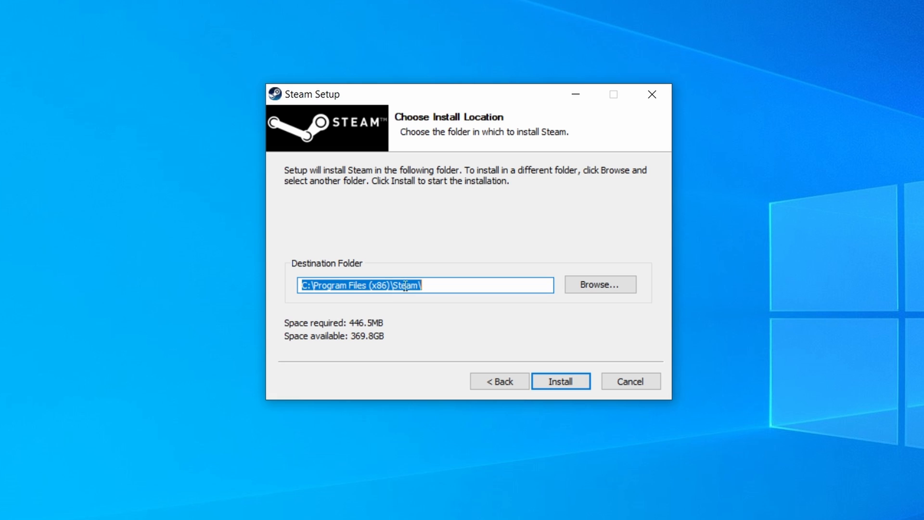
mouse_move(483, 307)
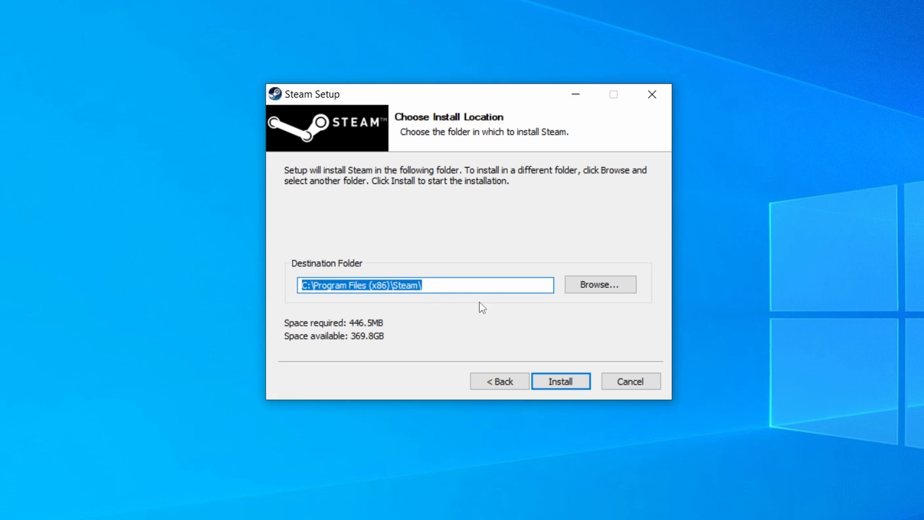
mouse_move(429, 289)
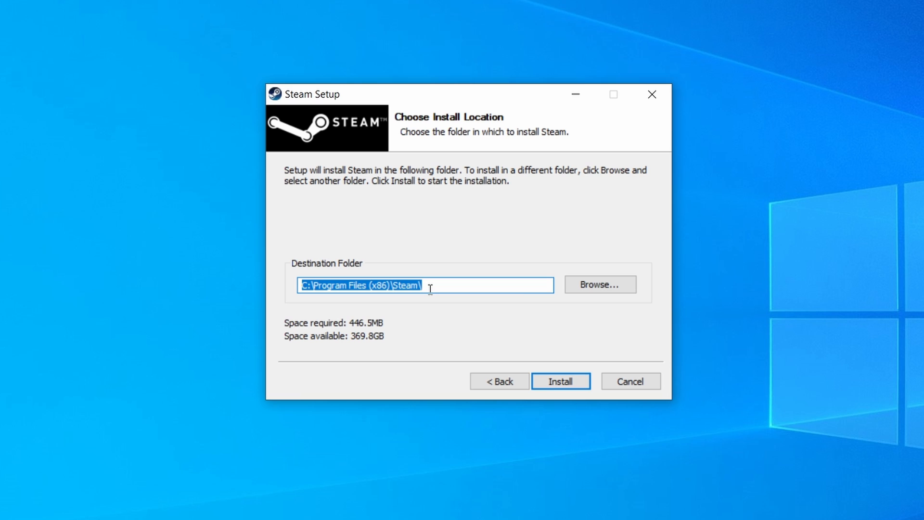
mouse_move(561, 381)
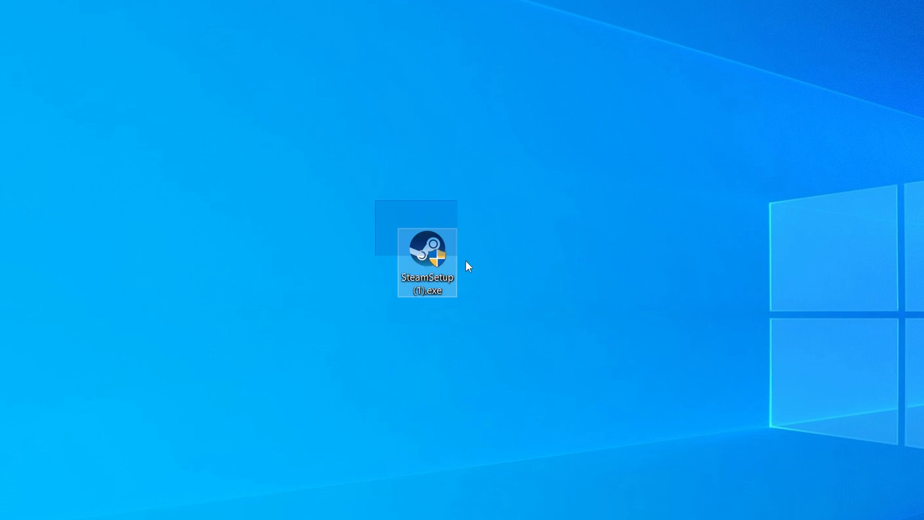
left_click(508, 284)
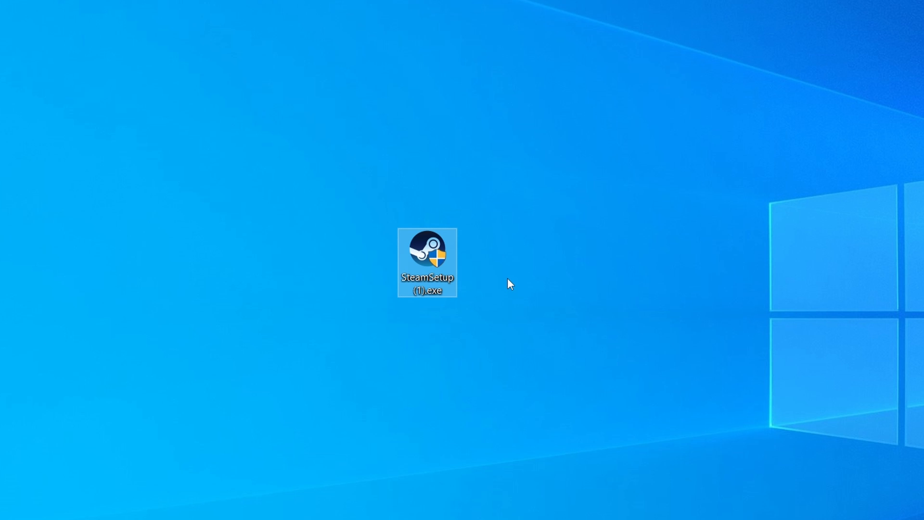
double_click(426, 261)
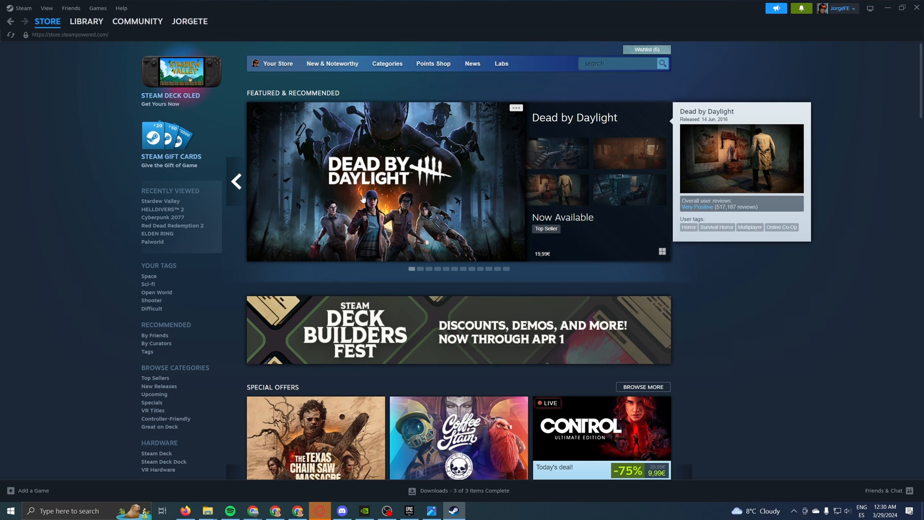
scroll("down", 3)
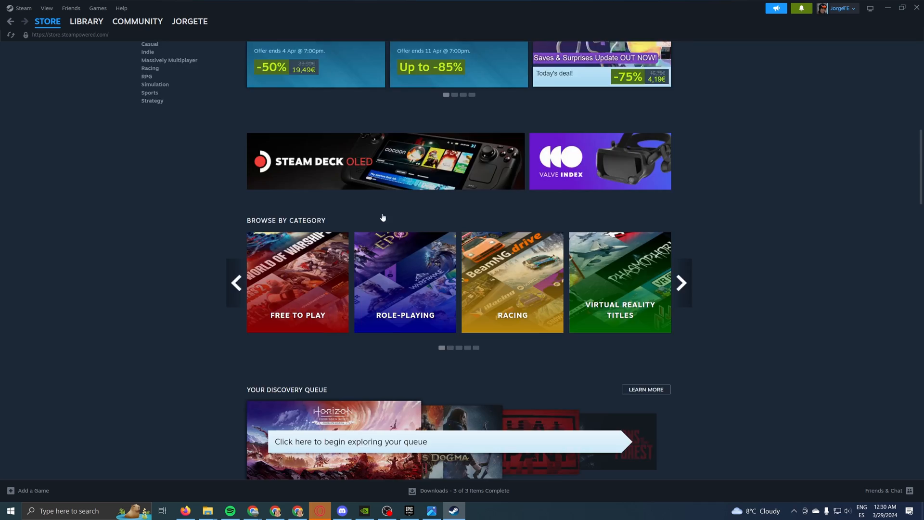
scroll("up", 3)
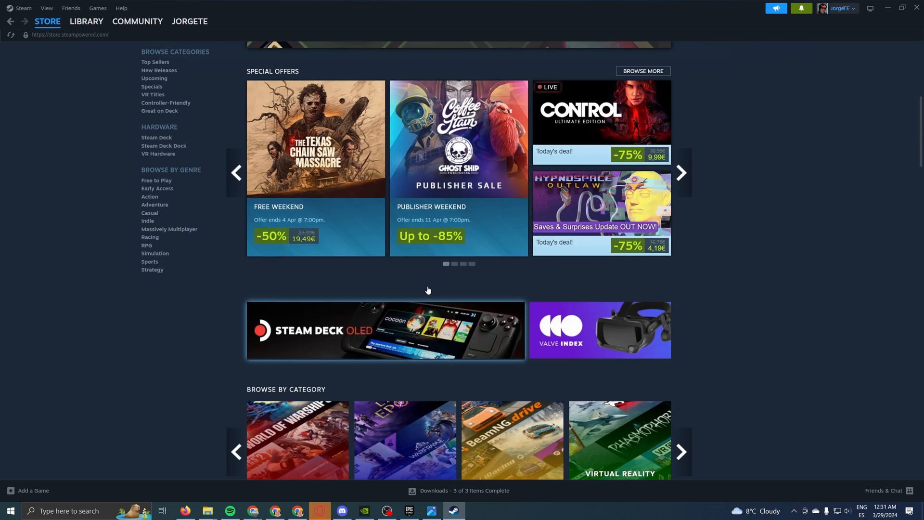
scroll("up", 3)
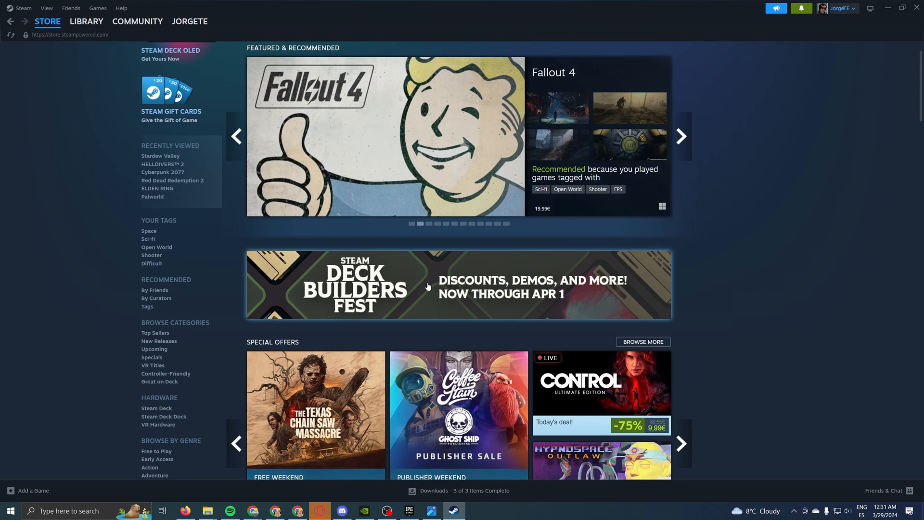
scroll("up", 3)
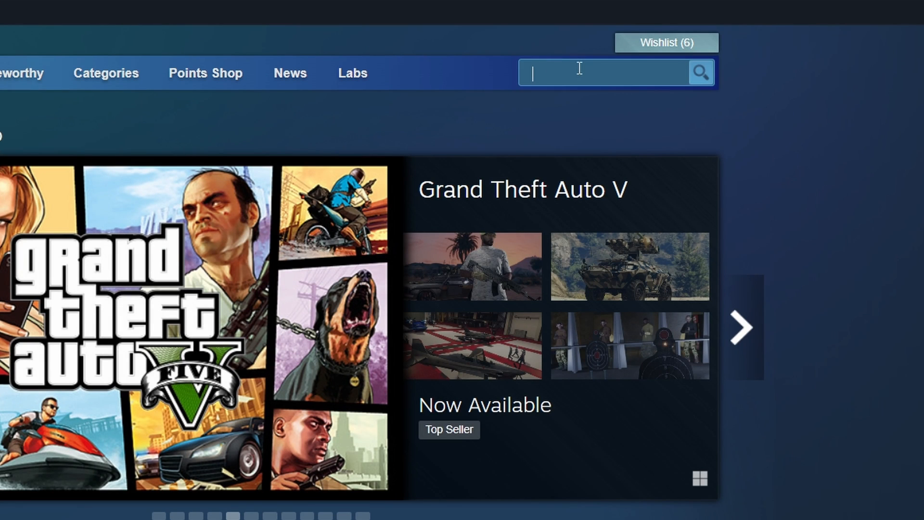
Step: Search the store for 'PAL' and choose Palworld from the suggestions
left_click(740, 327)
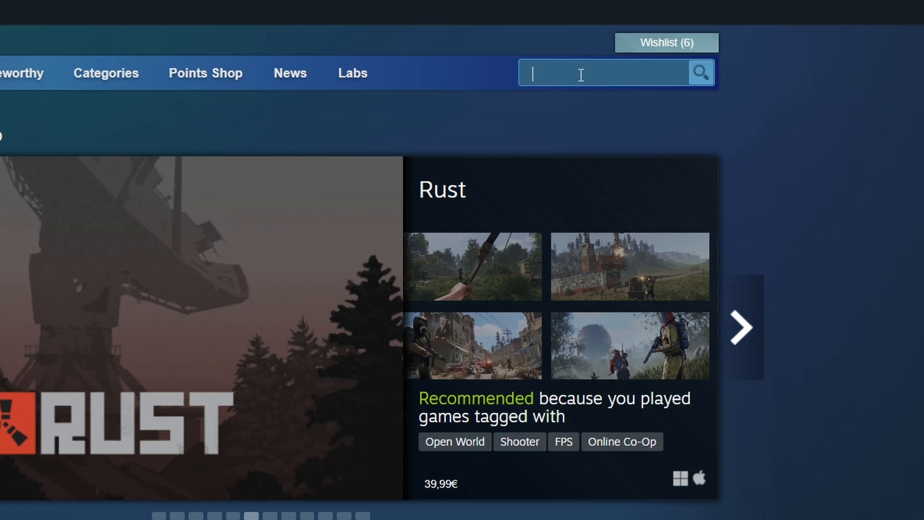
type("PAL")
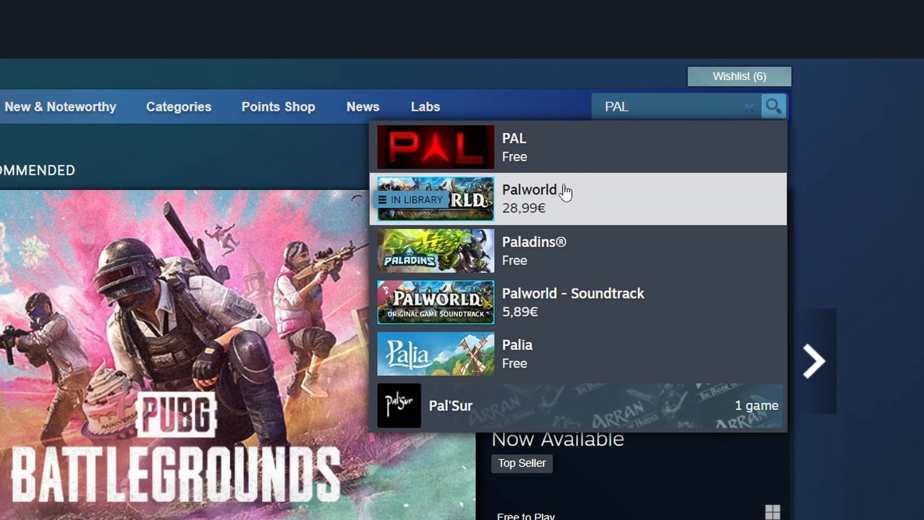
left_click(528, 198)
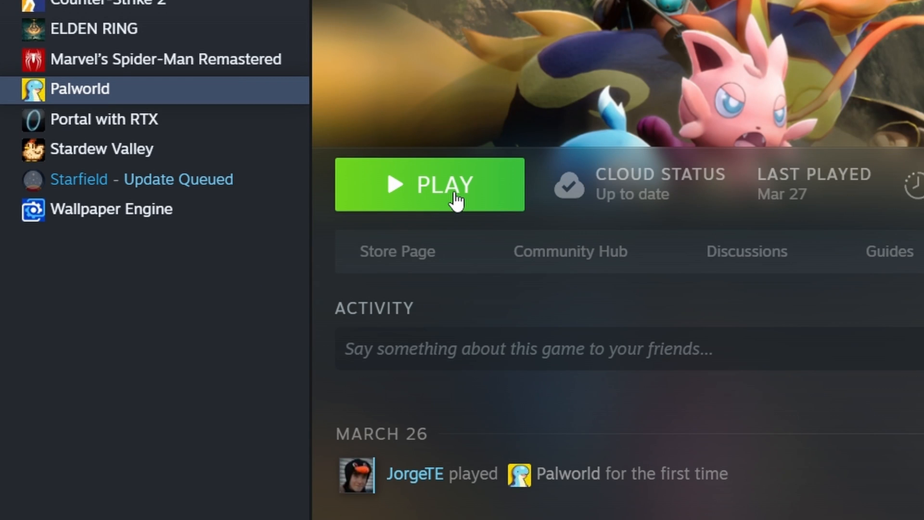
mouse_move(453, 192)
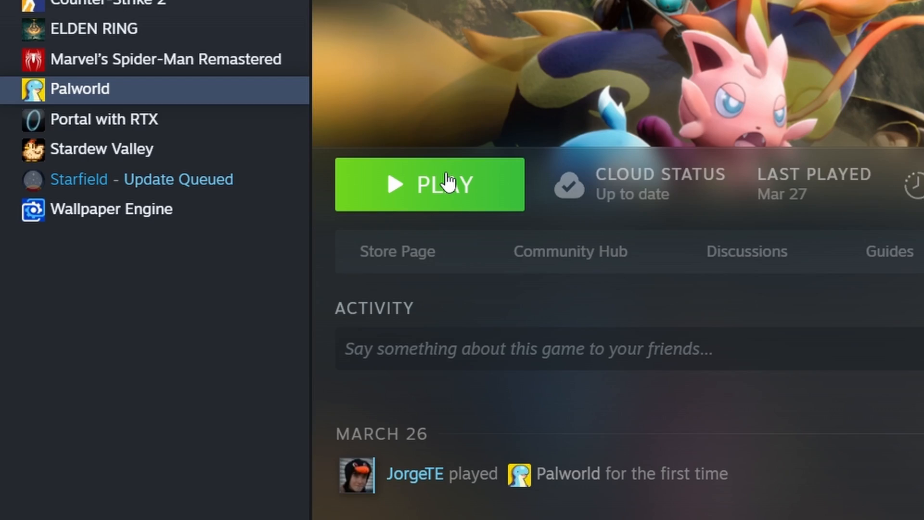
Step: Start Palworld from the library with the green PLAY button
left_click(429, 185)
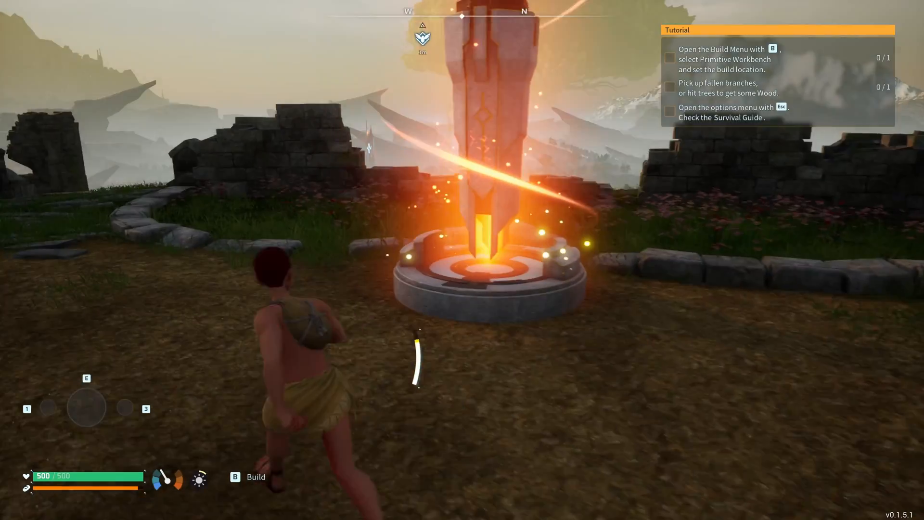